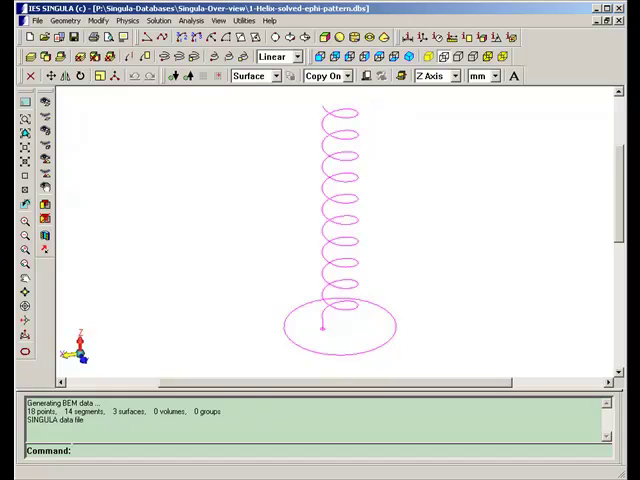
mouse_move(280, 328)
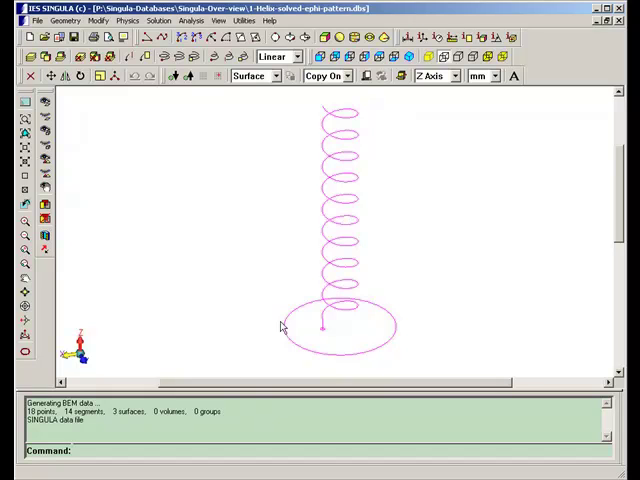
mouse_move(348, 280)
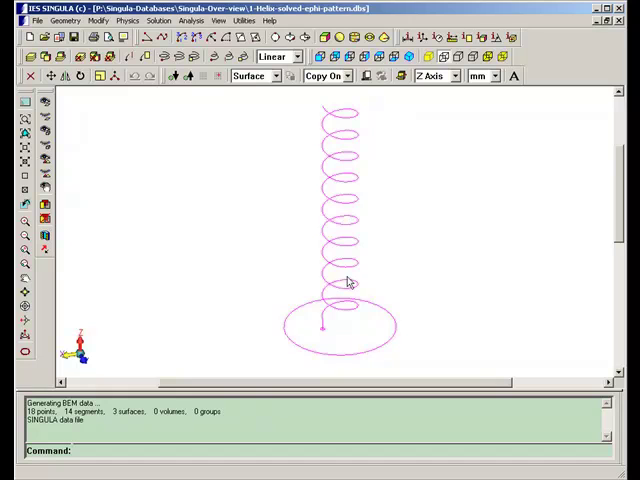
mouse_move(344, 196)
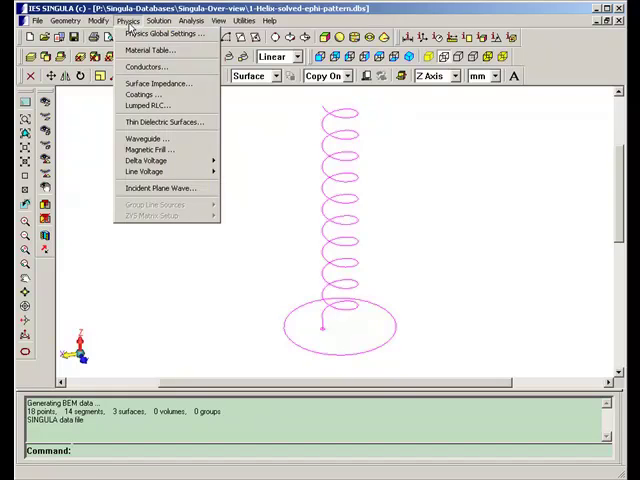
- Set a fields solution at 300 MHz using the boundary element method with a direct matrix solver
click(164, 32)
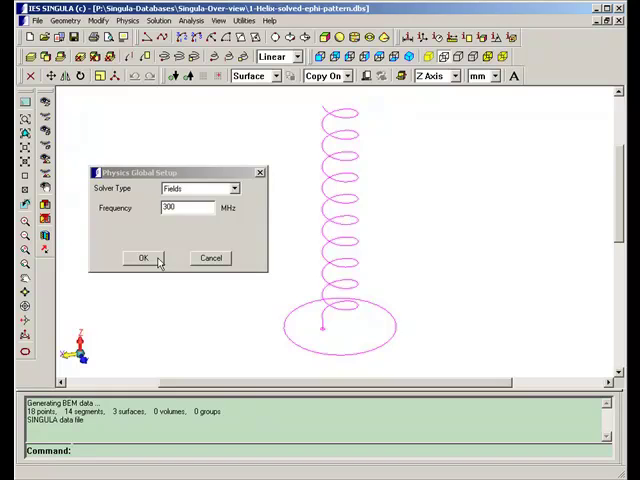
click(142, 258)
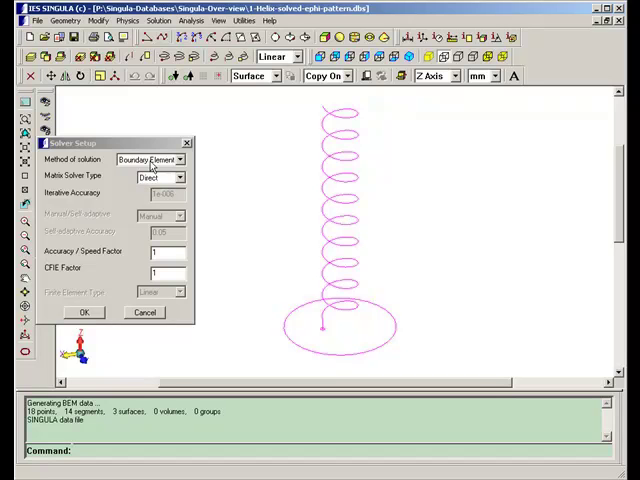
click(160, 20)
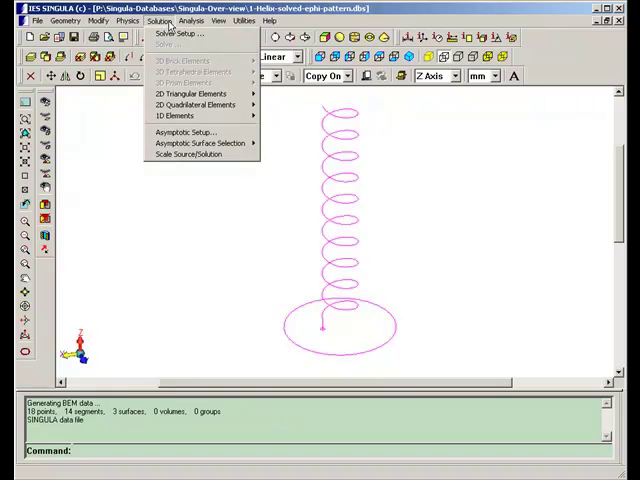
mouse_move(196, 92)
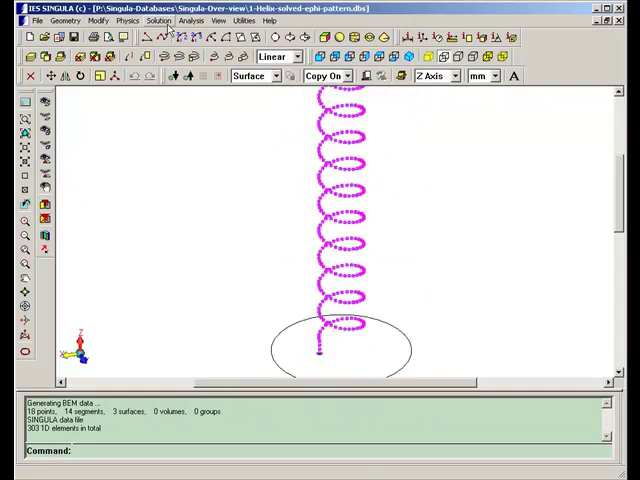
- Mesh the helix into 1D line elements and the ground plane into 3D surface elements
click(158, 20)
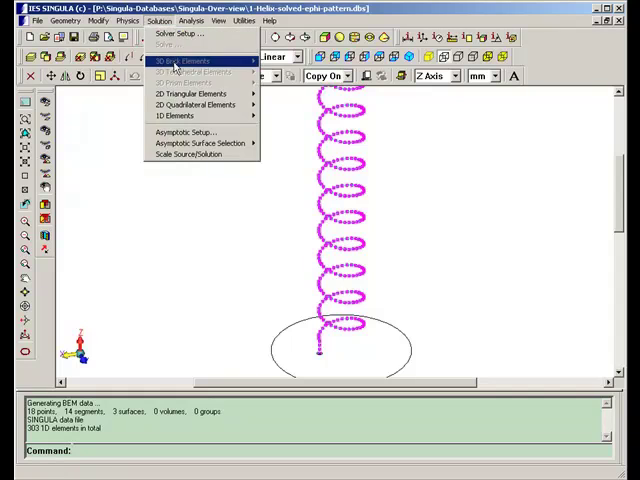
click(188, 92)
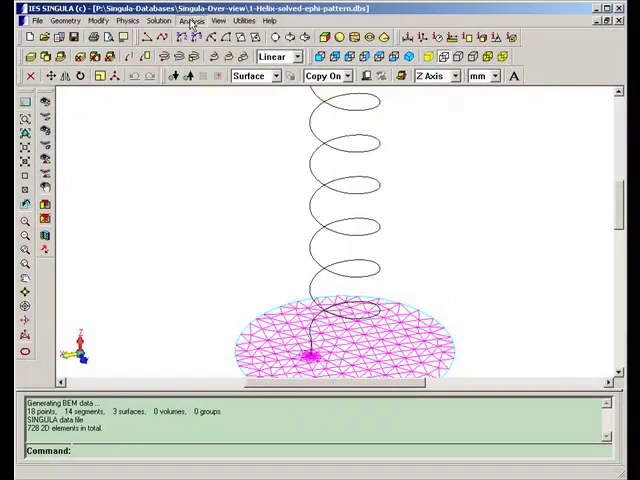
- Show the helix far-field E-field from Far Zone Field Properties as a coloured 3D pattern
click(188, 20)
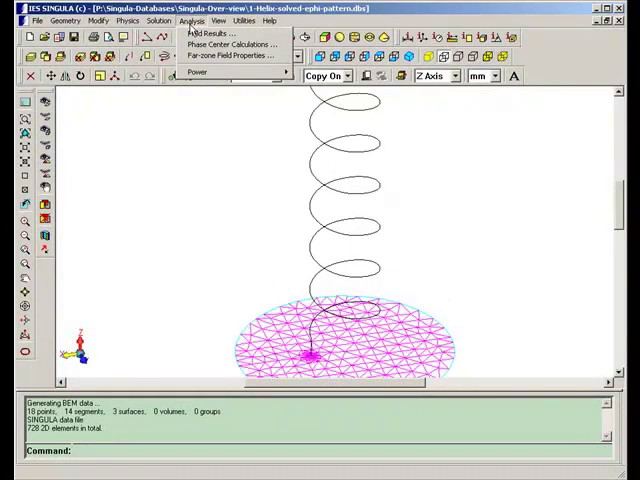
mouse_move(208, 32)
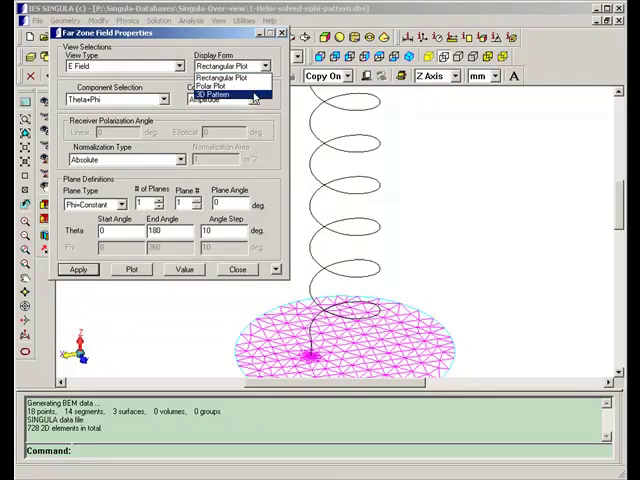
click(210, 96)
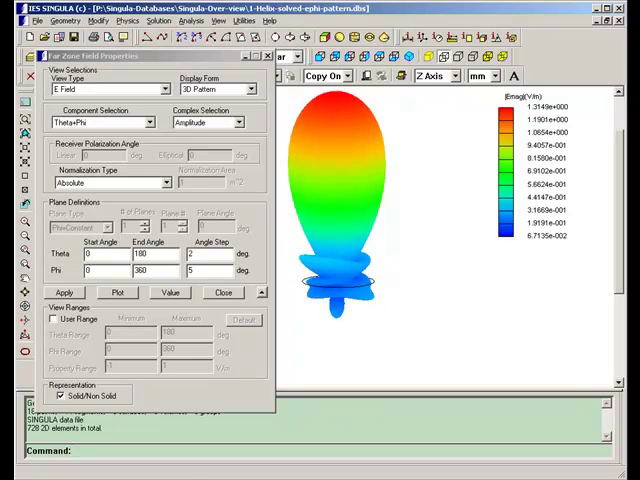
mouse_move(208, 384)
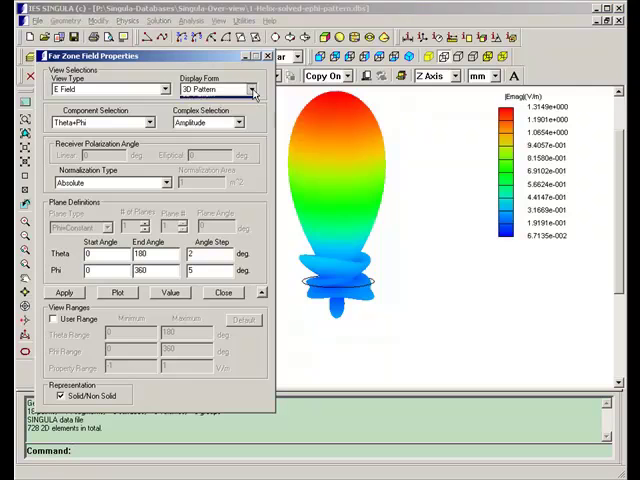
- Choose a polar plot of the Theta component over a constant-phi plane, 0–360 degrees
click(248, 88)
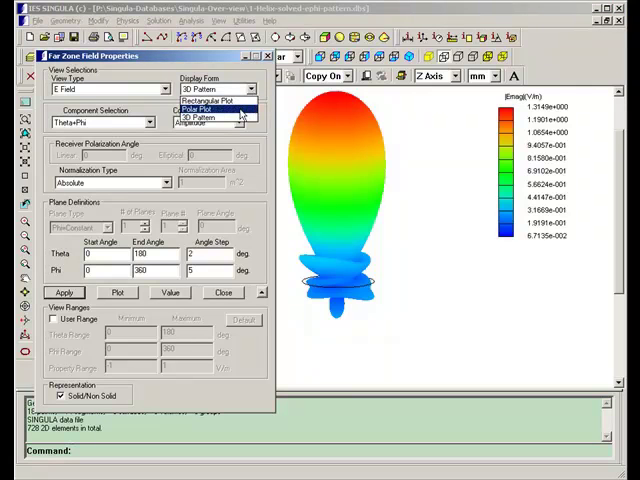
click(212, 96)
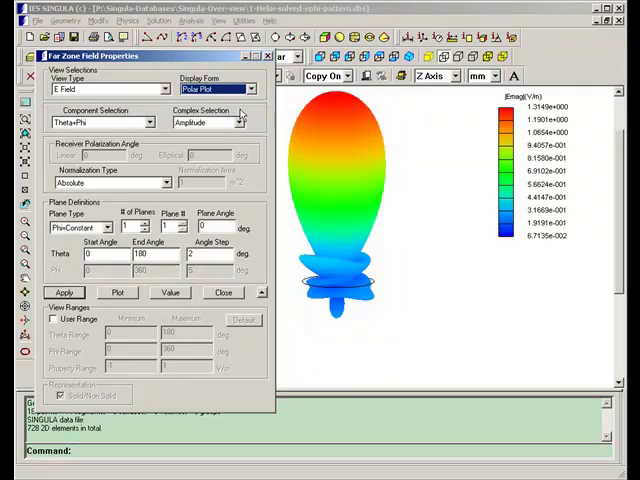
click(148, 120)
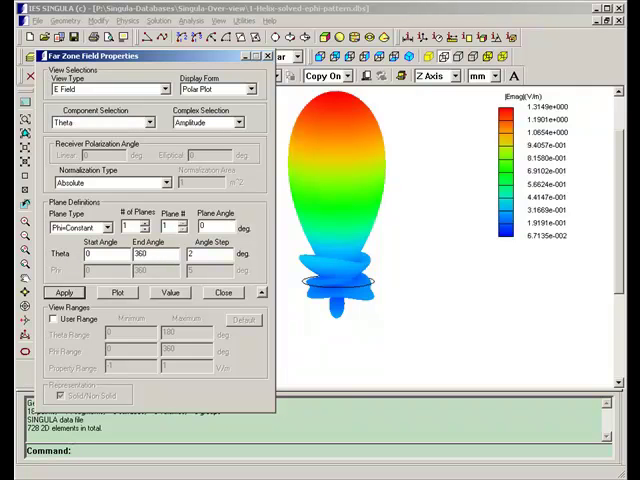
- Plot the E-theta polar radiation pattern at phi = 0 in AutoGraph
click(118, 292)
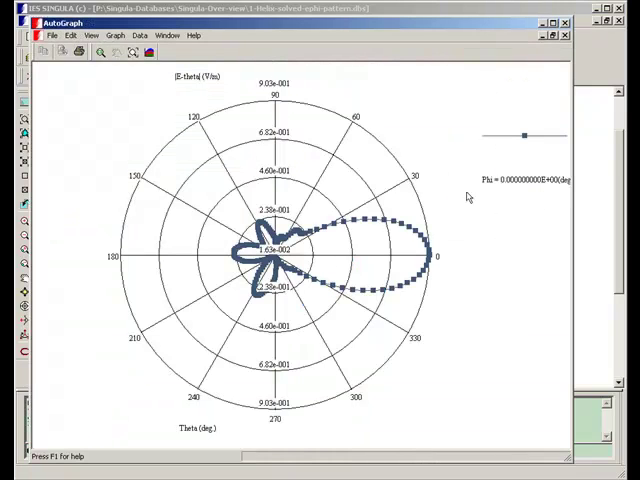
mouse_move(320, 108)
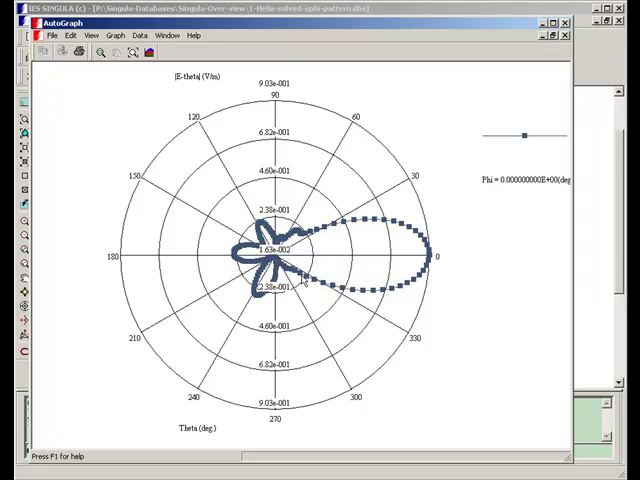
mouse_move(448, 28)
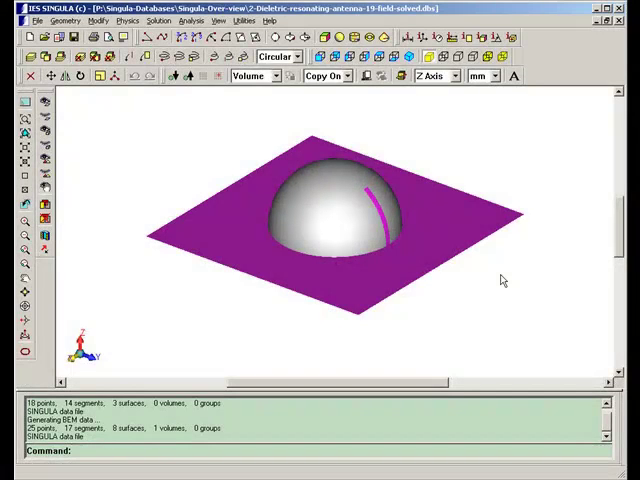
mouse_move(410, 258)
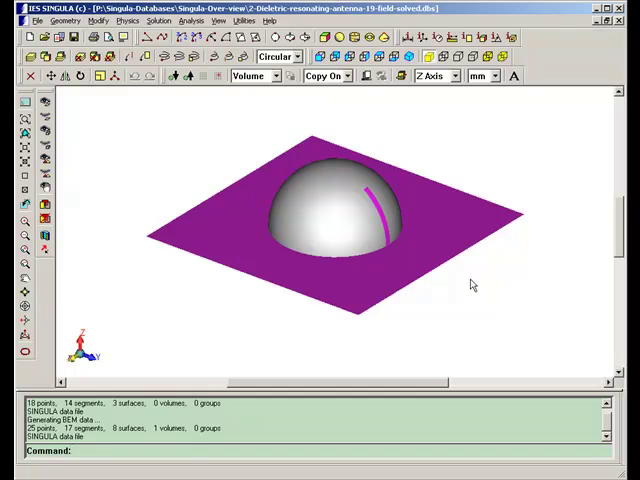
mouse_move(448, 268)
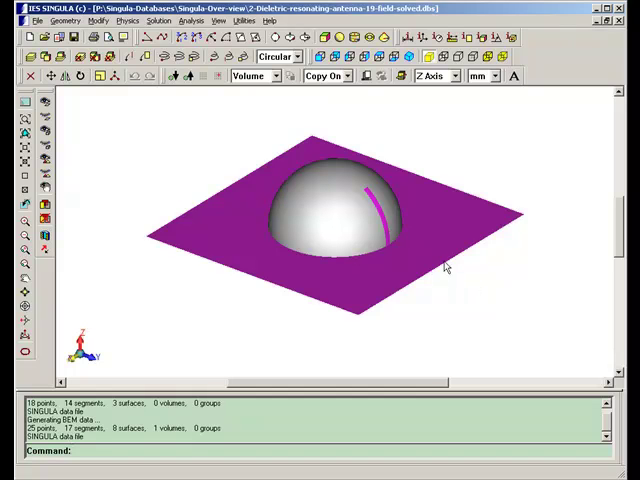
mouse_move(420, 264)
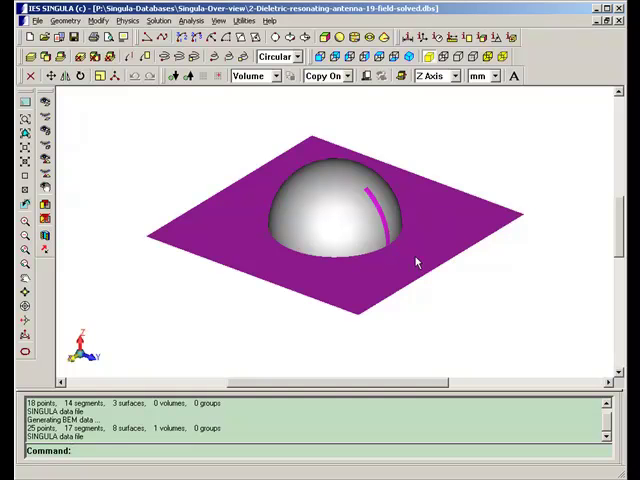
mouse_move(136, 32)
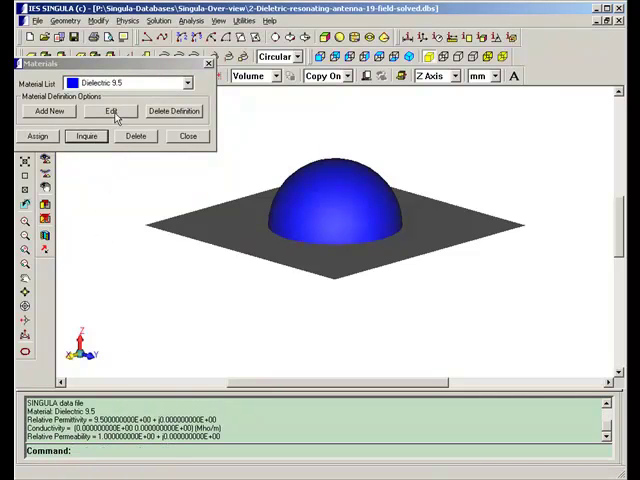
- Check the Dielectric 3.5 material has relative permittivity 3.5 and close its properties
click(112, 110)
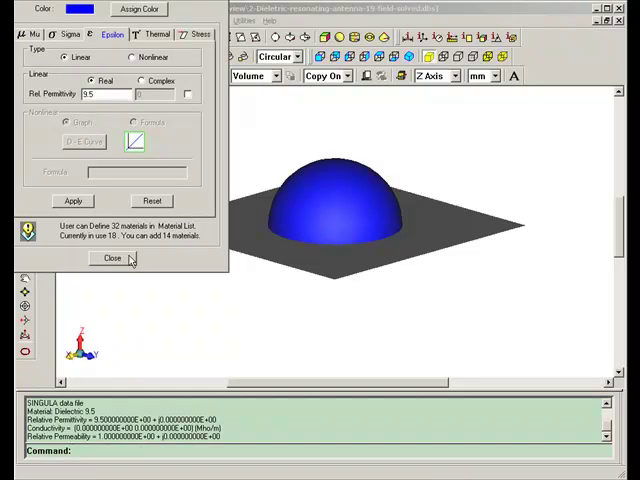
click(104, 260)
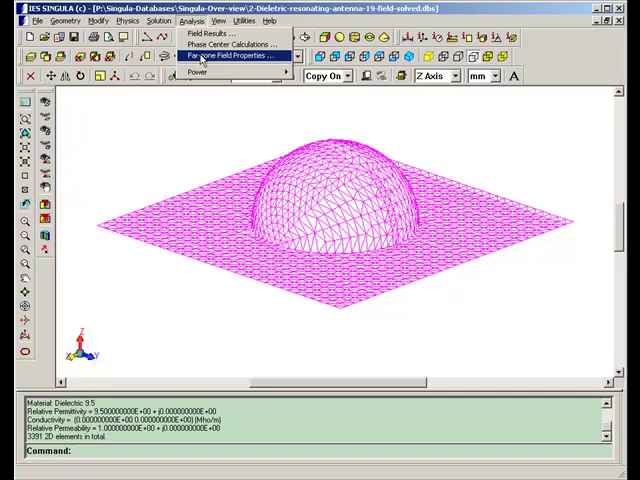
- Plot the resonator's far-field E-field as a 3D pattern and move the dialog aside
click(236, 56)
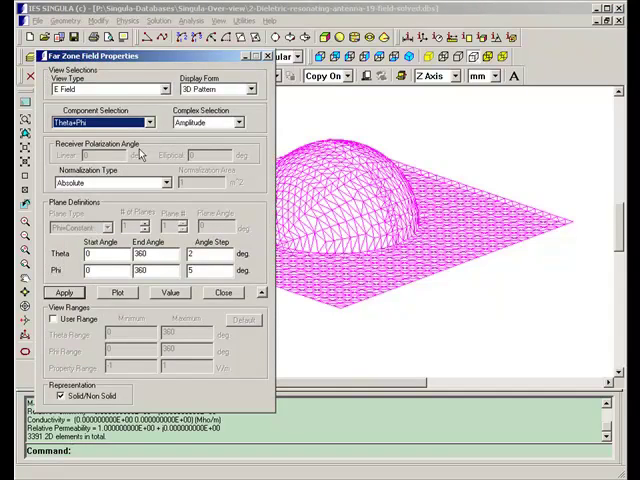
click(64, 292)
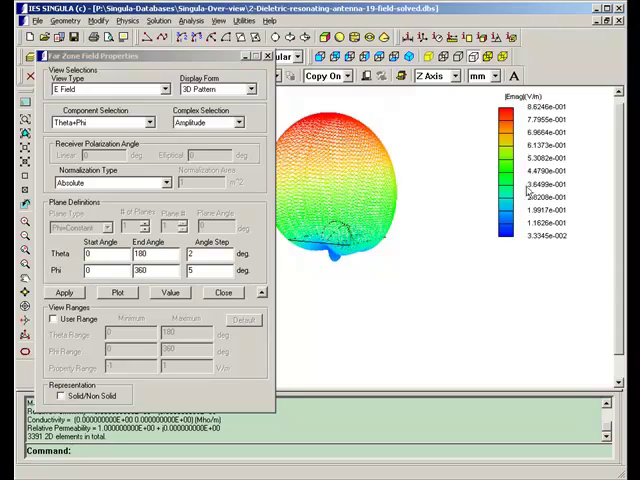
drag(140, 56, 200, 66)
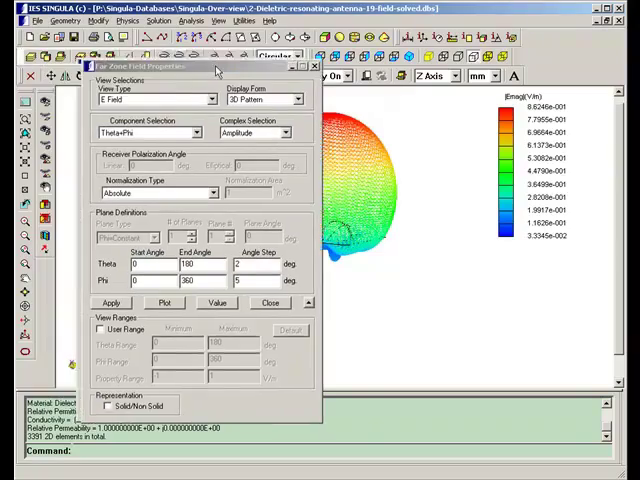